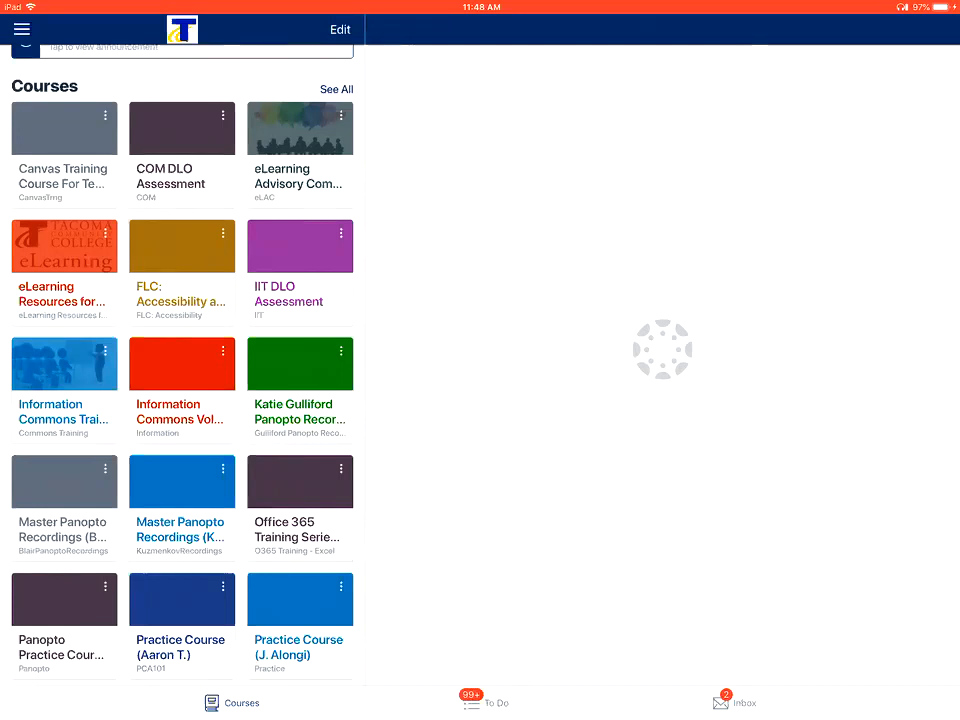
scroll(down, 3)
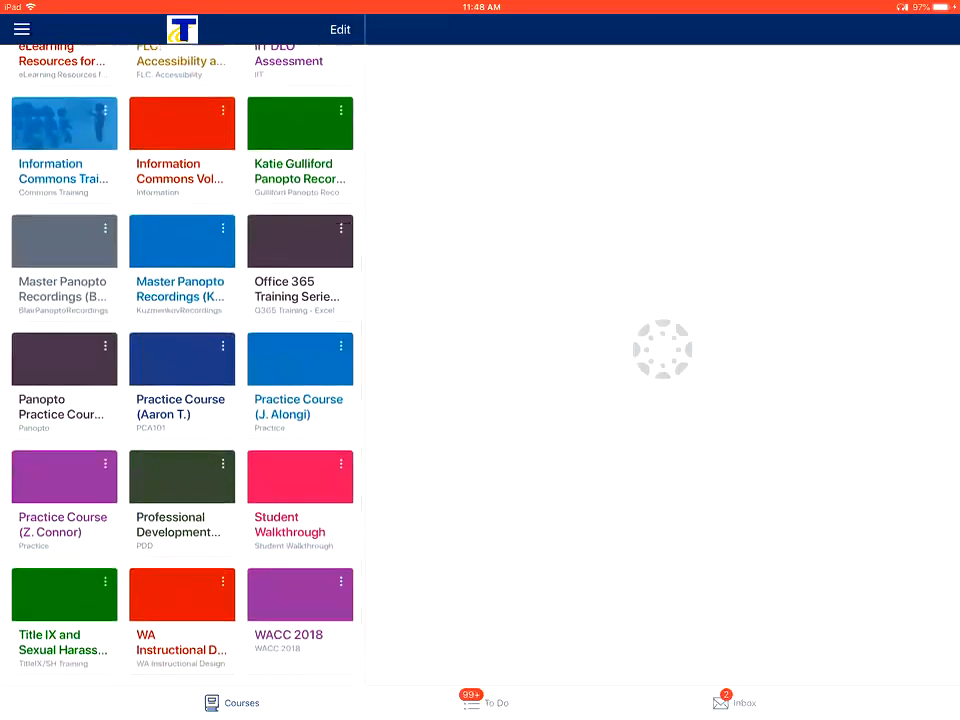
click(181, 359)
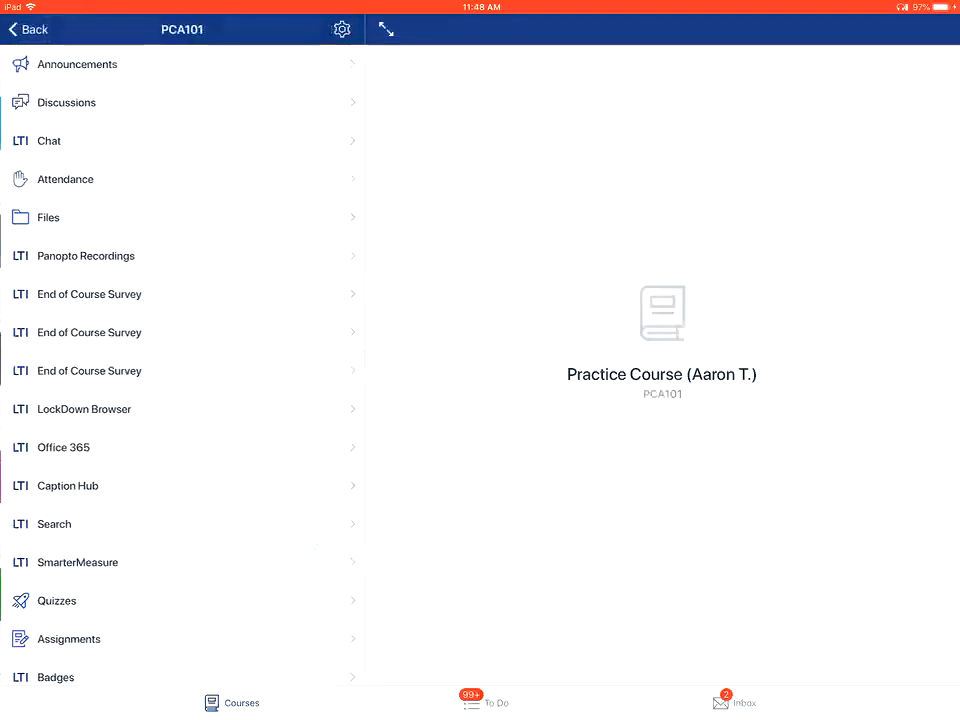
scroll(down, 3)
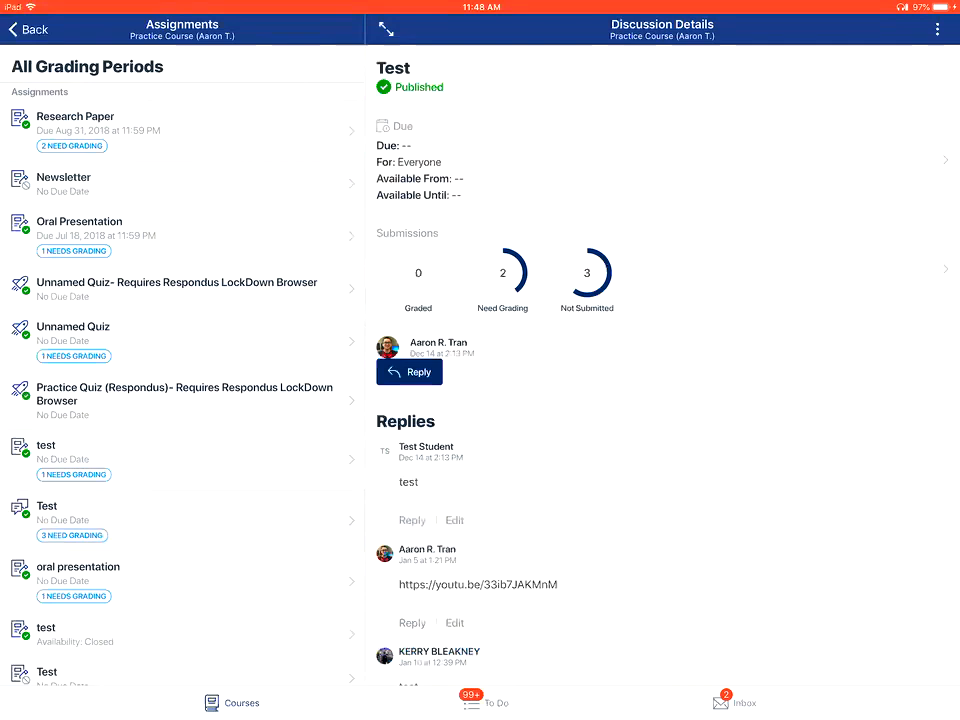
Step: View the Test assignment's submission list, check its settings, and load a submitted student in SpeedGrader
click(502, 280)
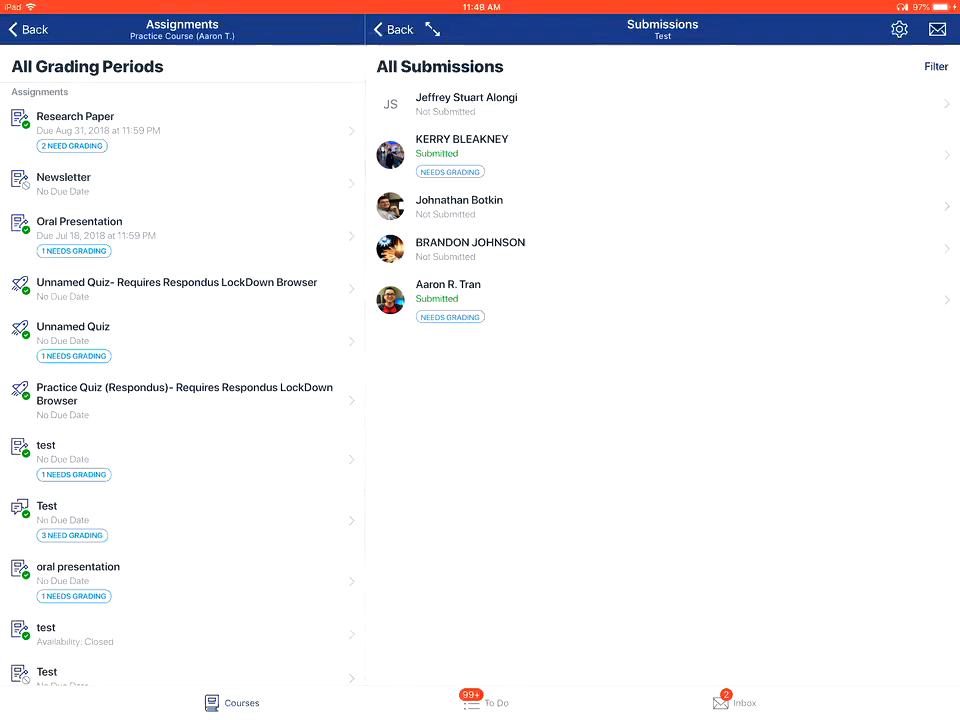
click(898, 28)
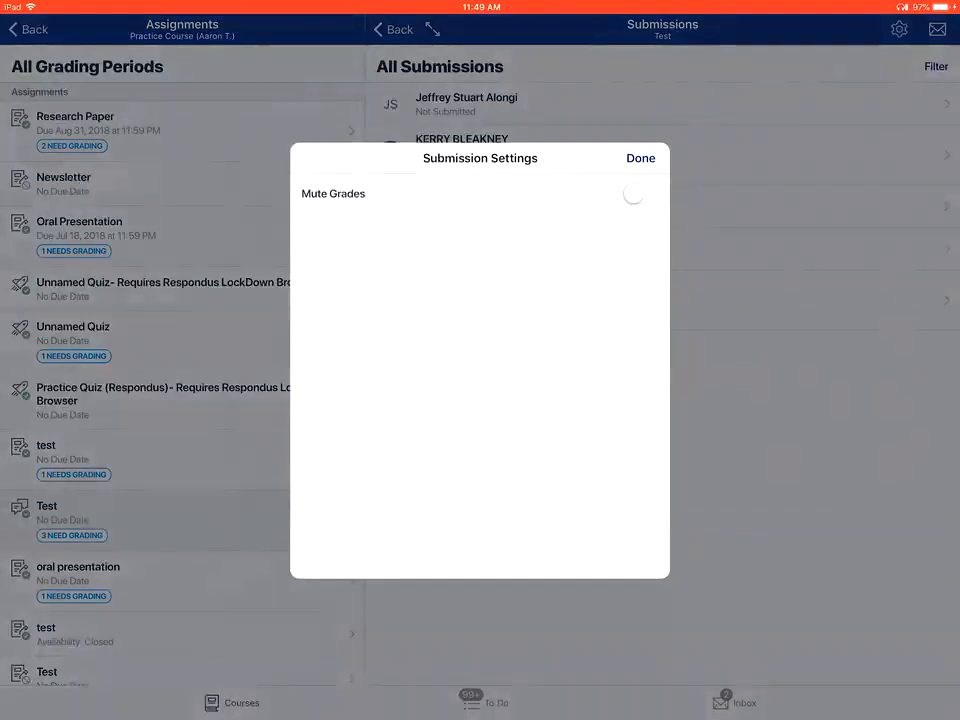
click(640, 158)
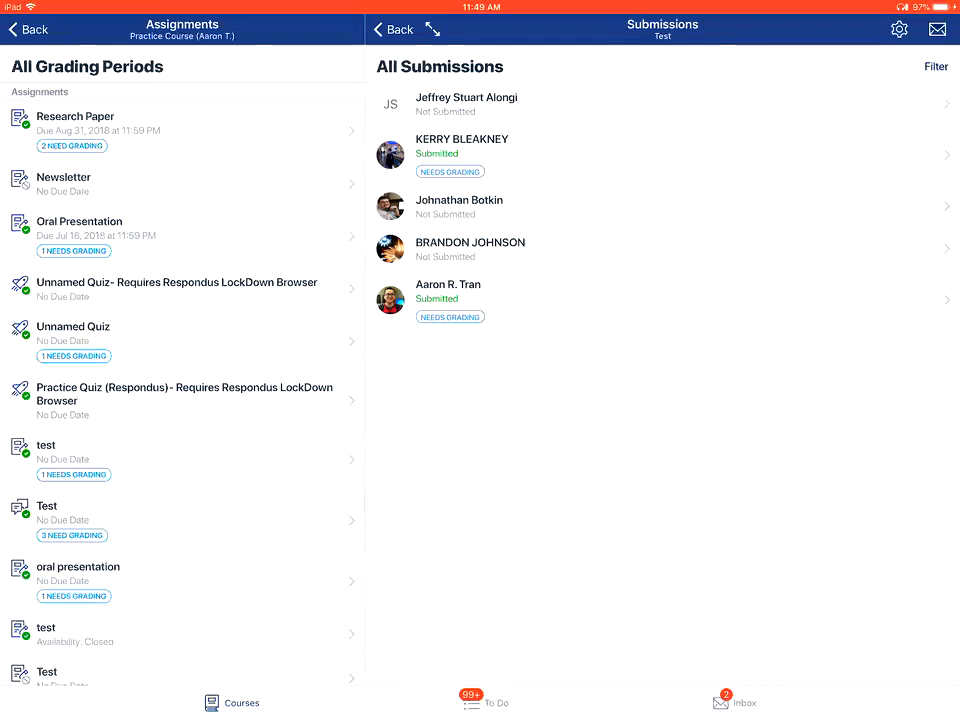
click(450, 299)
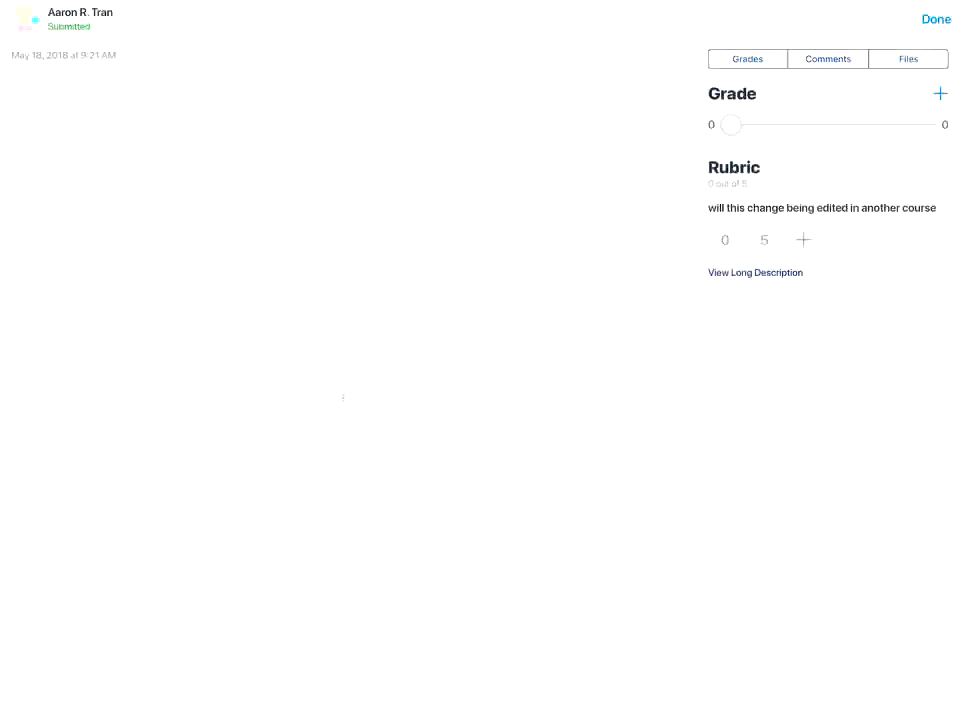